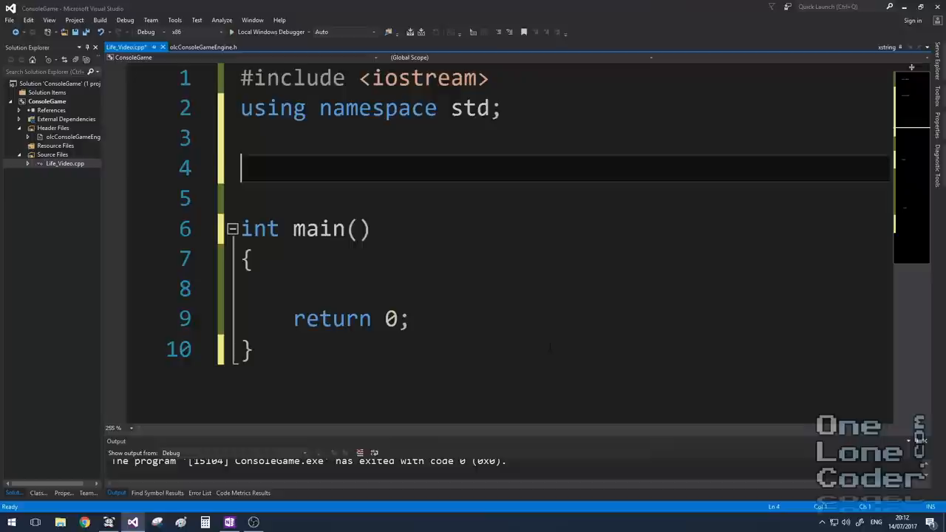
pyautogui.write('#include "olcConsoleGameEngine.h"')
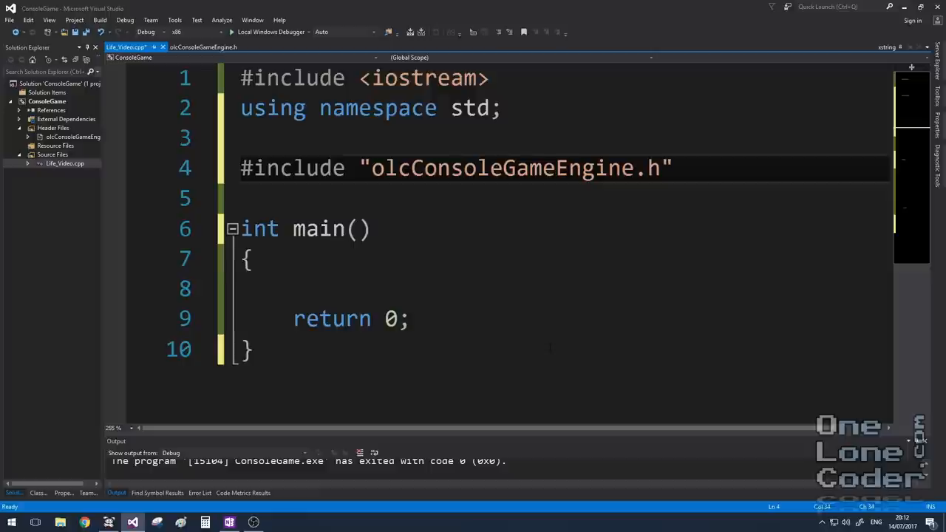